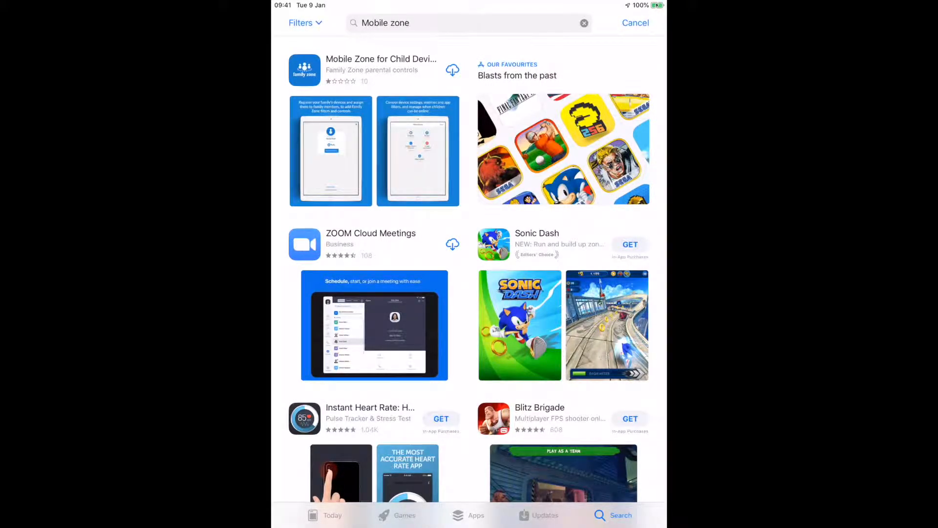
Download Mobile Zone for Child Devices from the App Store and launch it
click(452, 70)
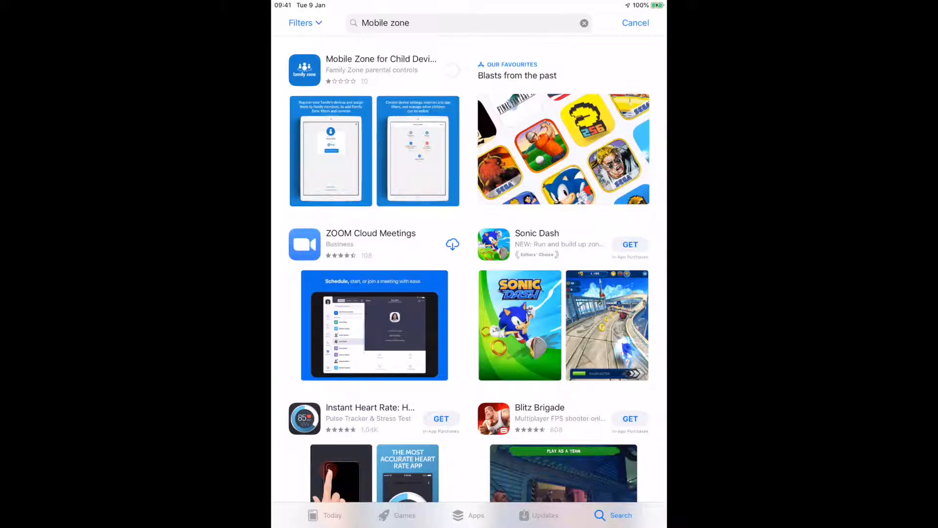
click(452, 70)
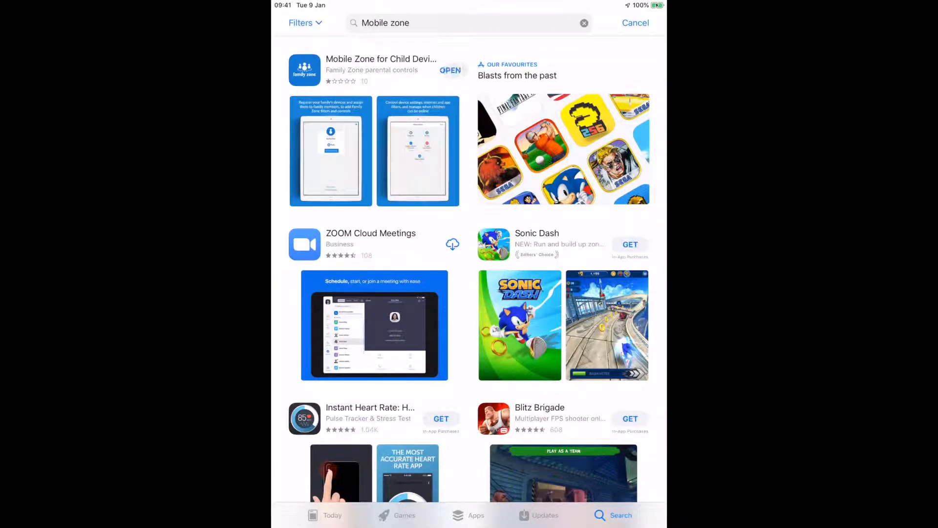
click(450, 70)
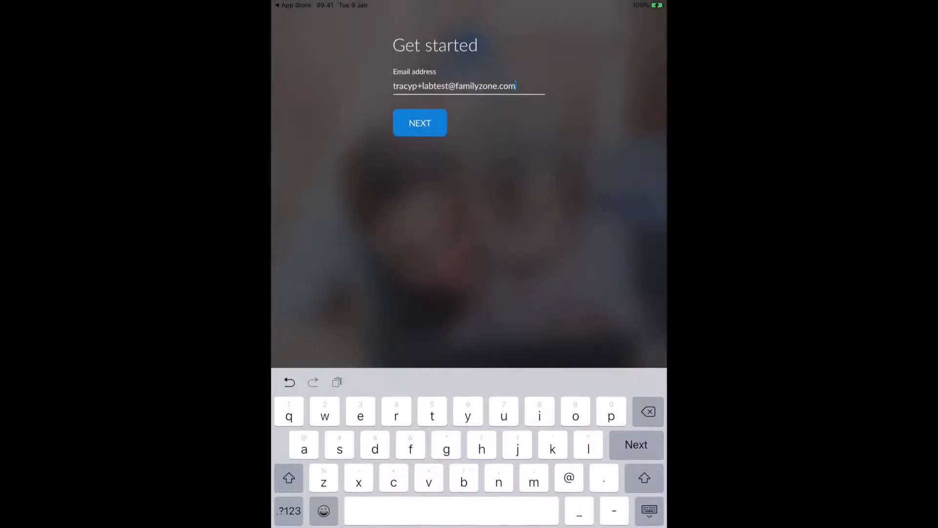
Submit the entered email address and password to sign in to Mobile Zone
click(419, 122)
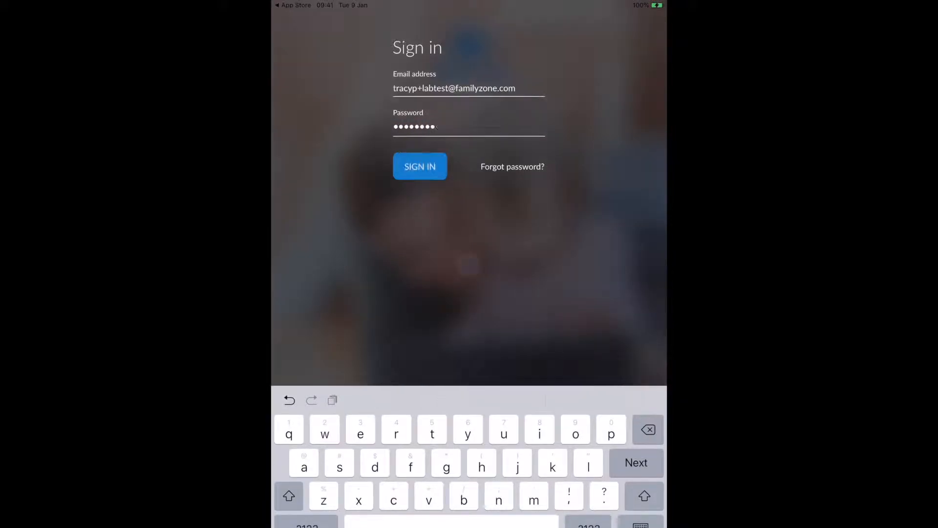
click(420, 166)
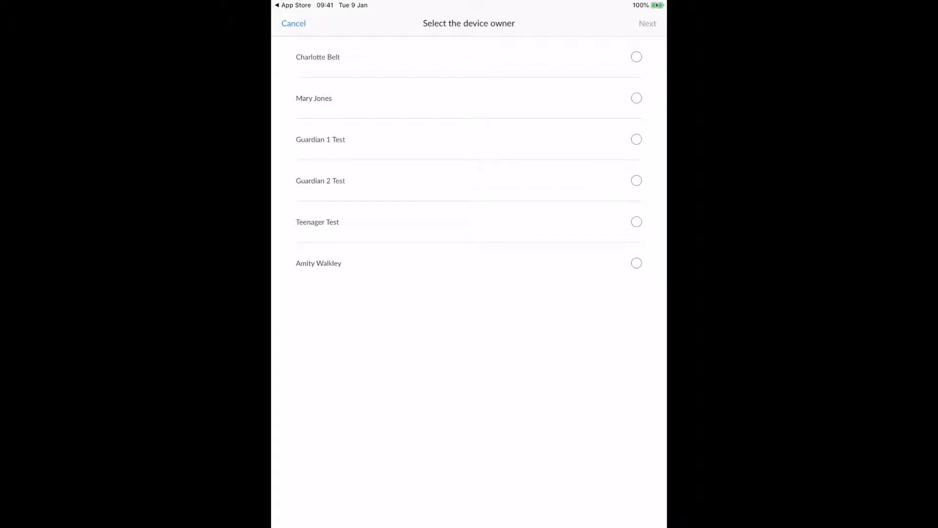
Choose Teenager Test as the device owner and confirm
click(636, 221)
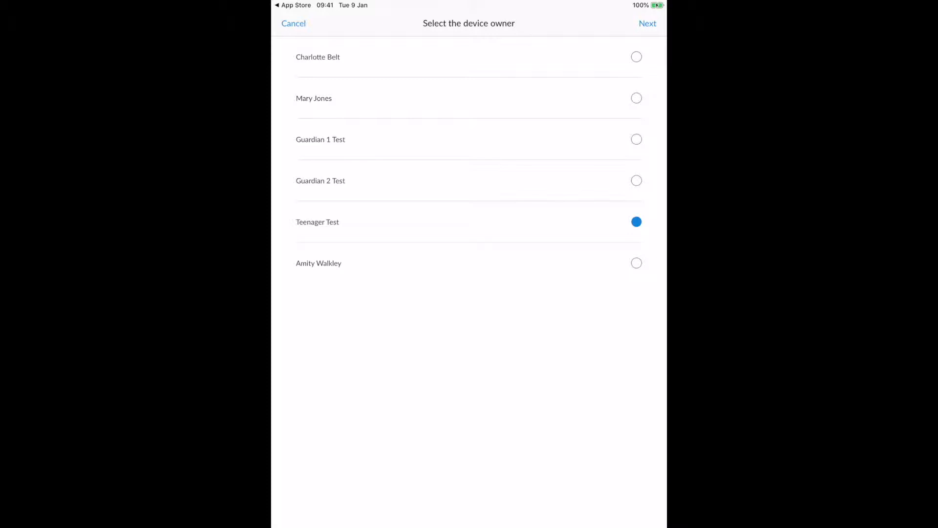
click(647, 23)
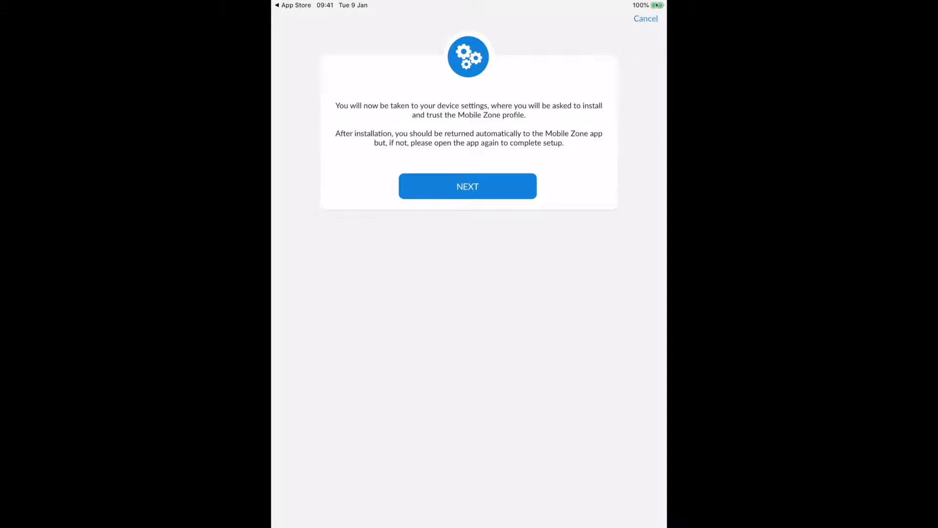
Allow the Mobile Zone configuration profile download and dismiss the Profile Downloaded notice
click(467, 186)
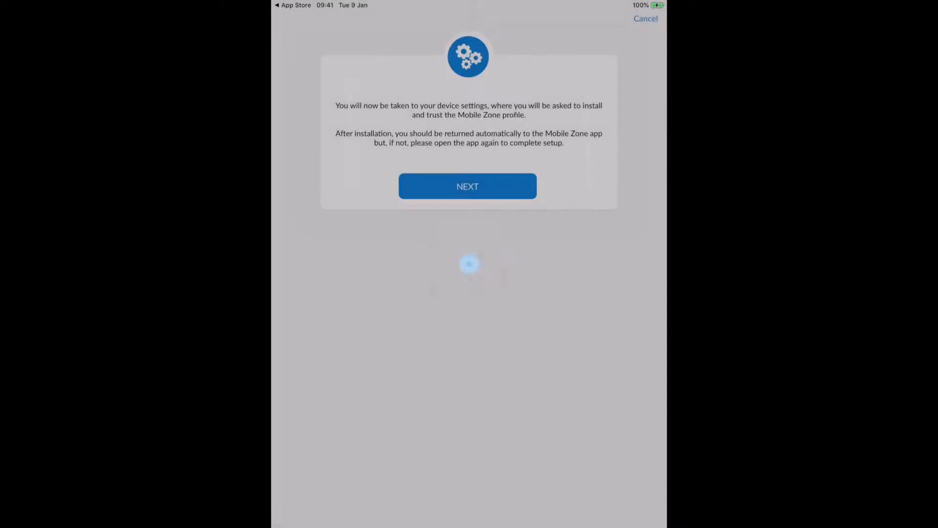
click(467, 186)
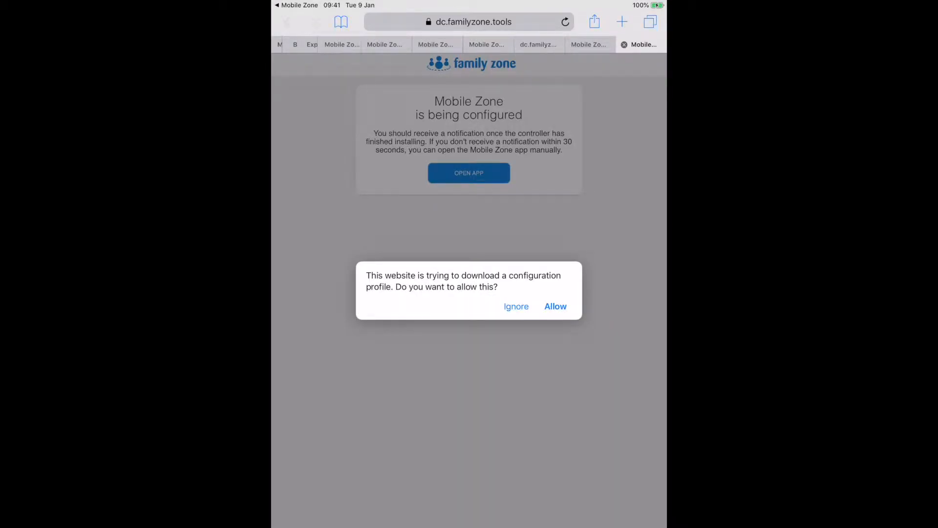
click(554, 306)
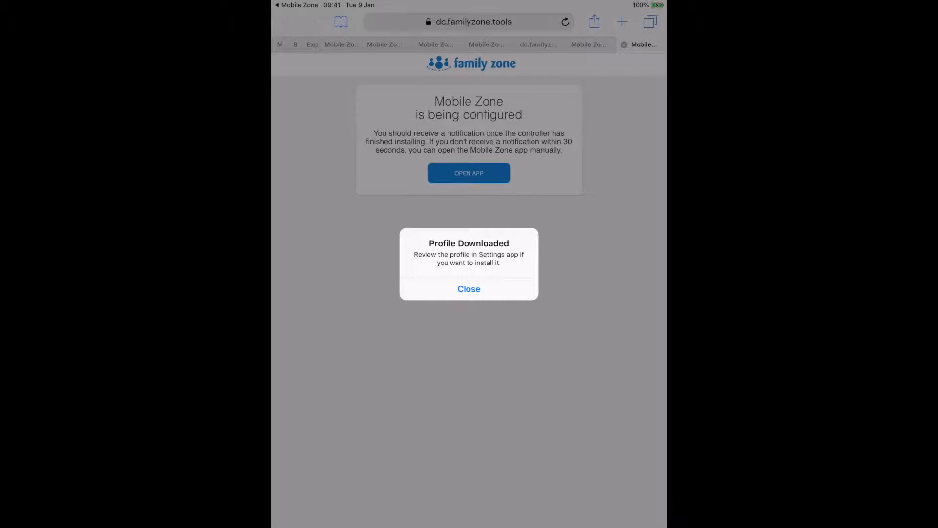
click(468, 288)
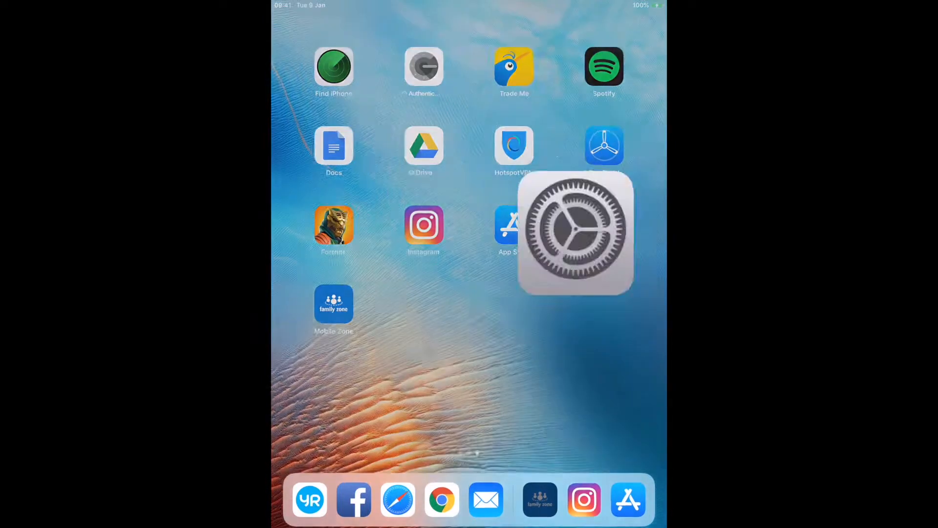
Install the downloaded Mobile Zone profile in Settings, accepting the warning and trusting remote management
click(574, 233)
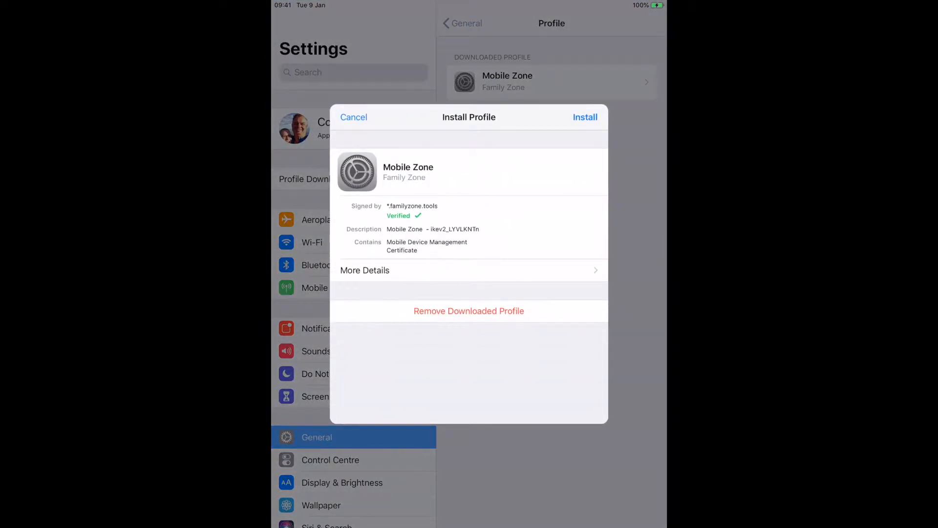
click(585, 116)
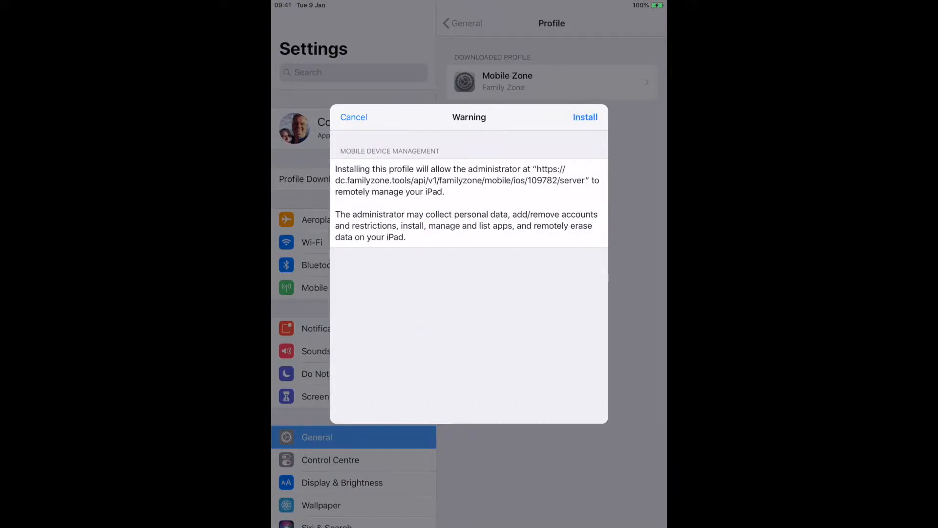
click(584, 116)
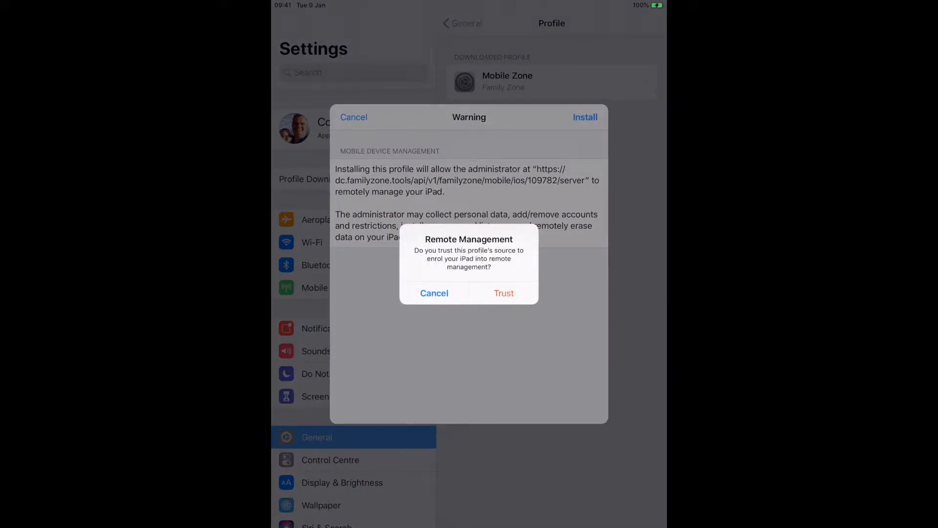
click(503, 293)
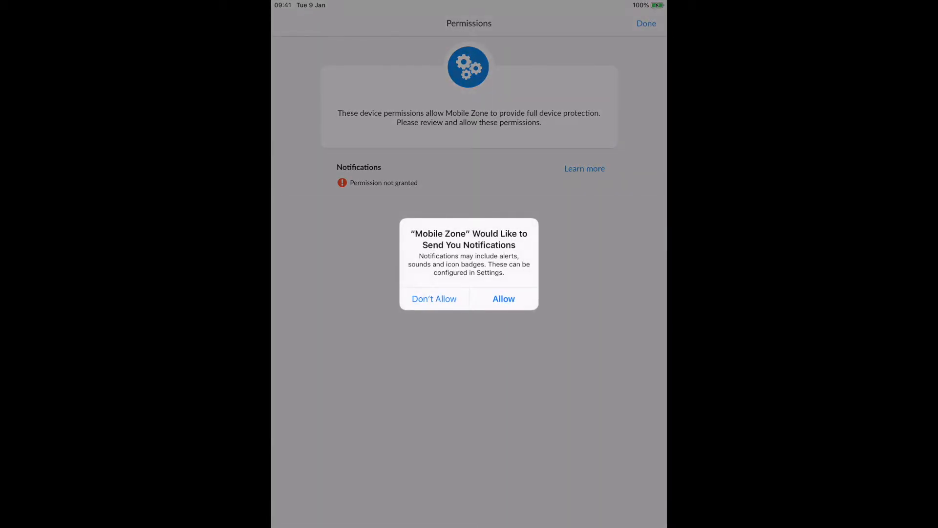
Allow Mobile Zone notifications and finish the Permissions screen with Done
click(503, 299)
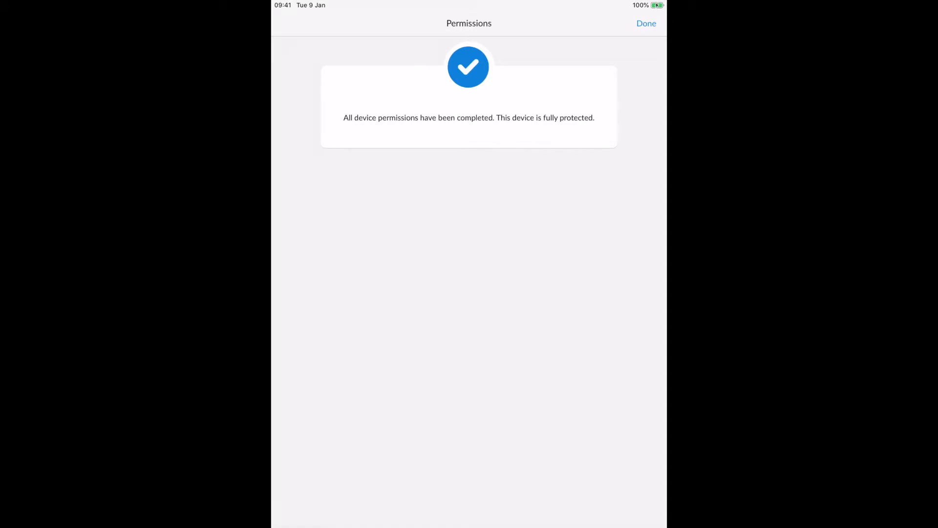
click(645, 23)
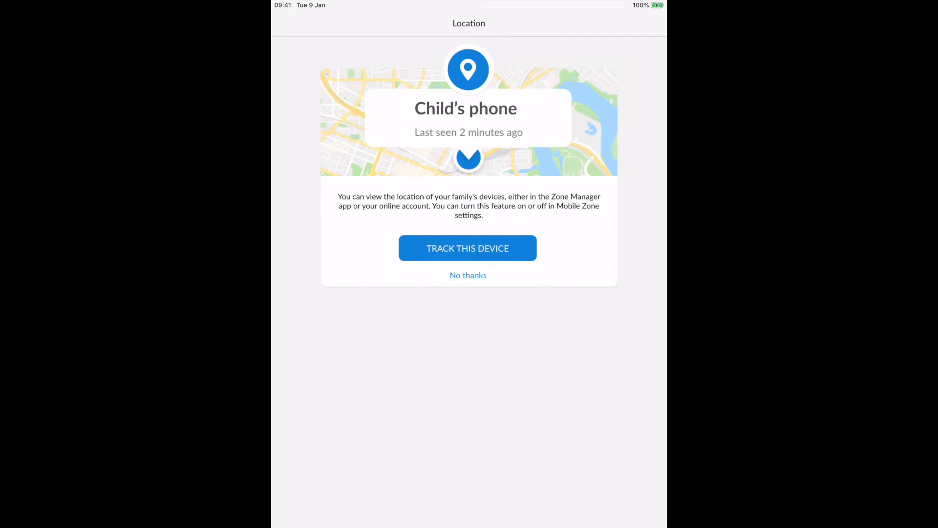
Choose TRACK THIS DEVICE on Mobile Zone's Location screen
click(467, 248)
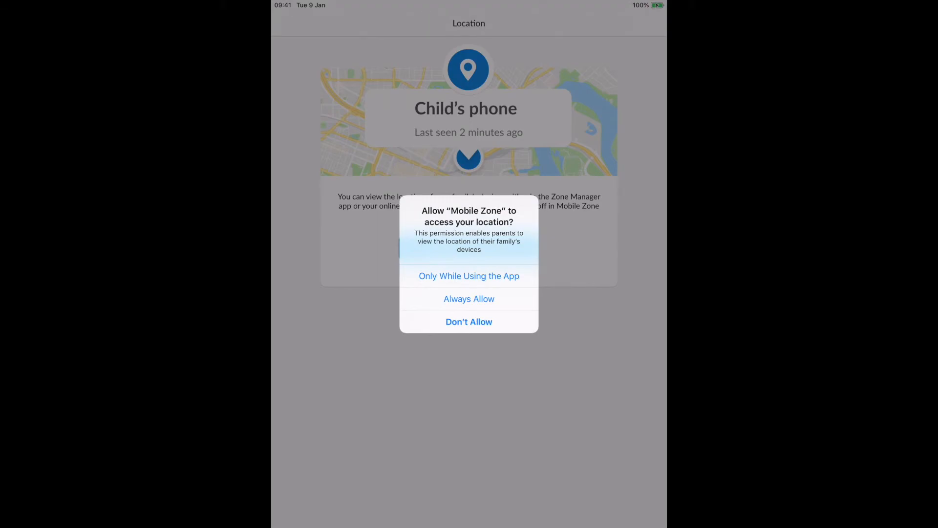